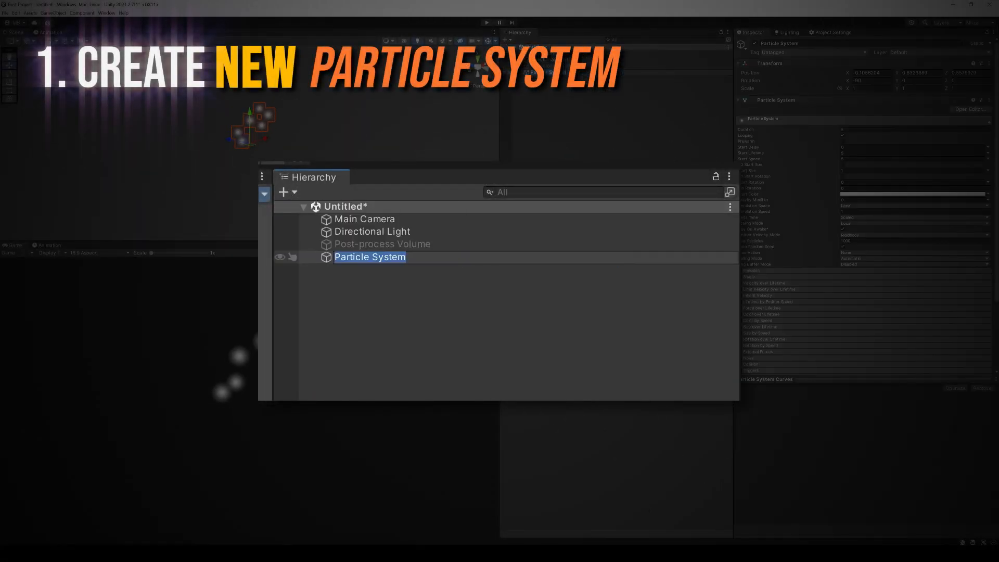
Name the new particle system 'Snow'.
type("Snow")
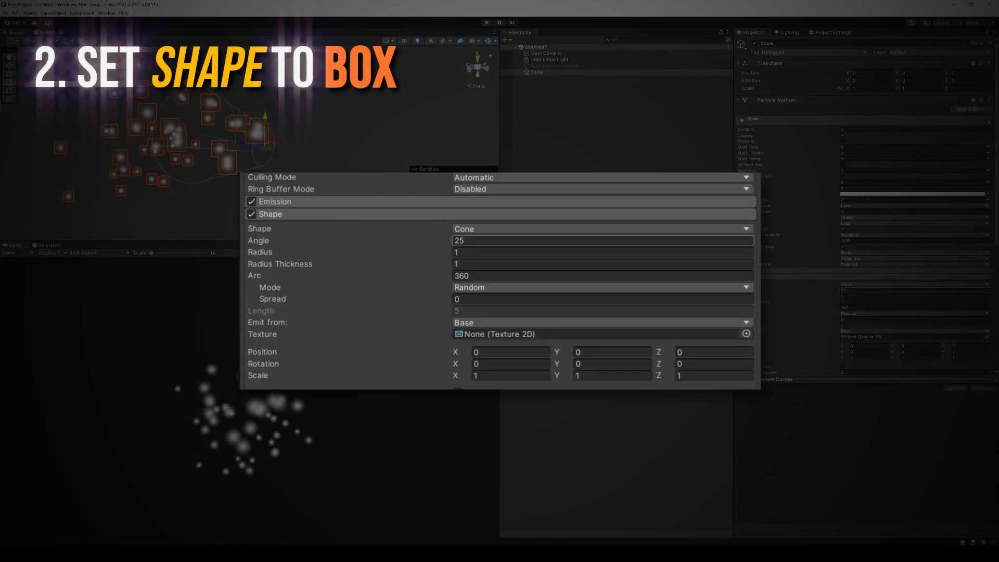
Make the emitter a box scaled 10 wide and set Start Speed to 0.
left_click(602, 228)
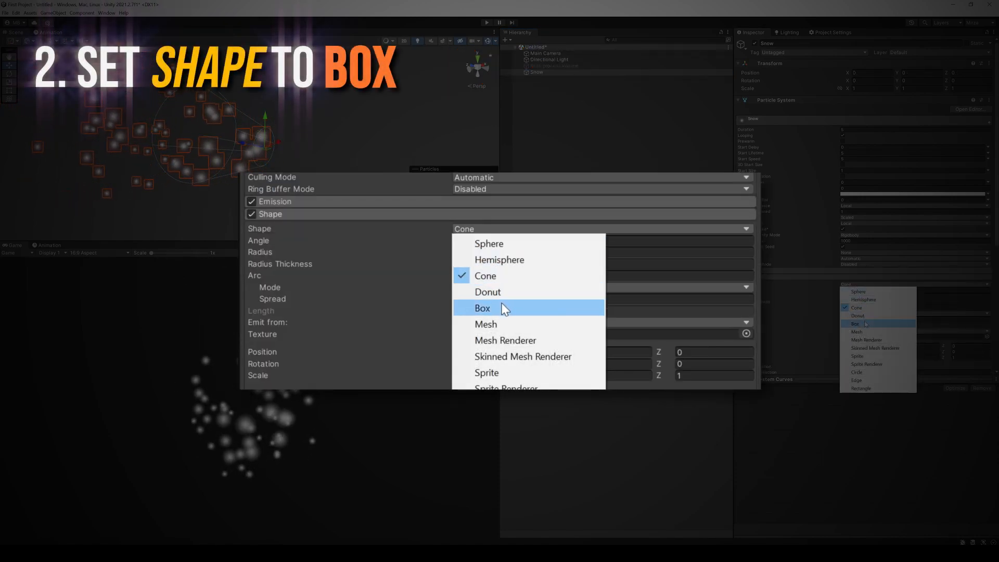
left_click(482, 308)
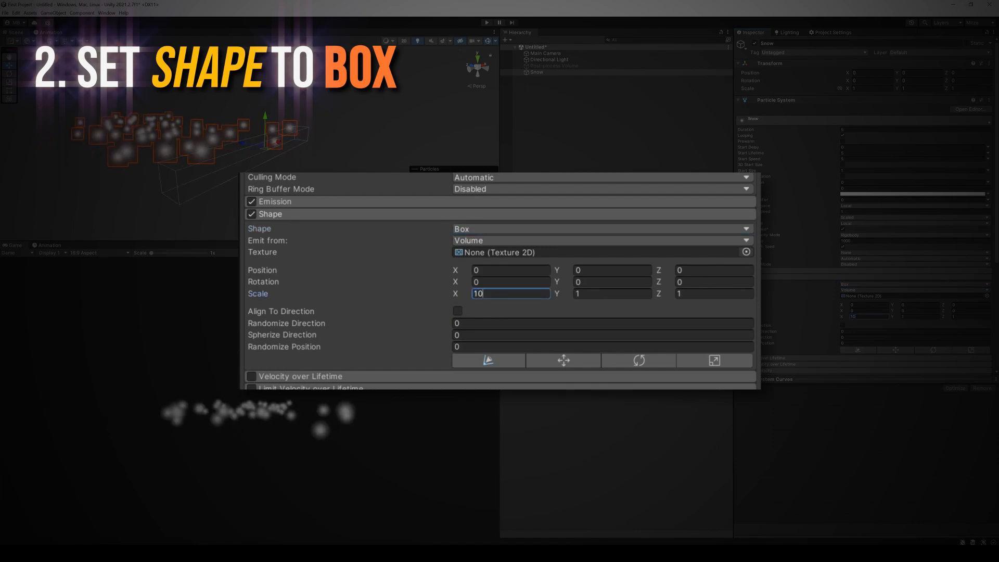
type("10")
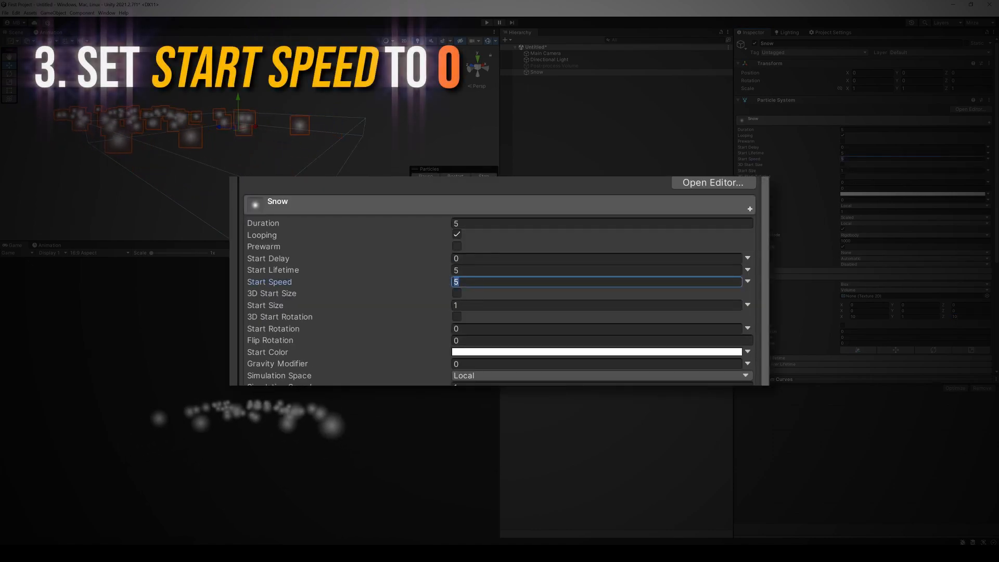
type("0")
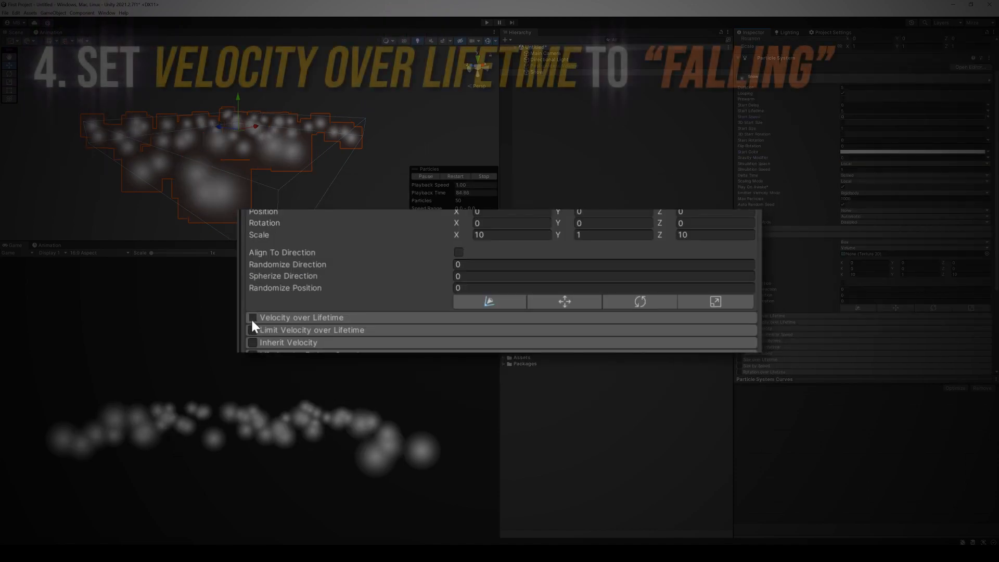
Enable Velocity over Lifetime with a linear Y velocity of -5 so the flakes fall.
left_click(251, 317)
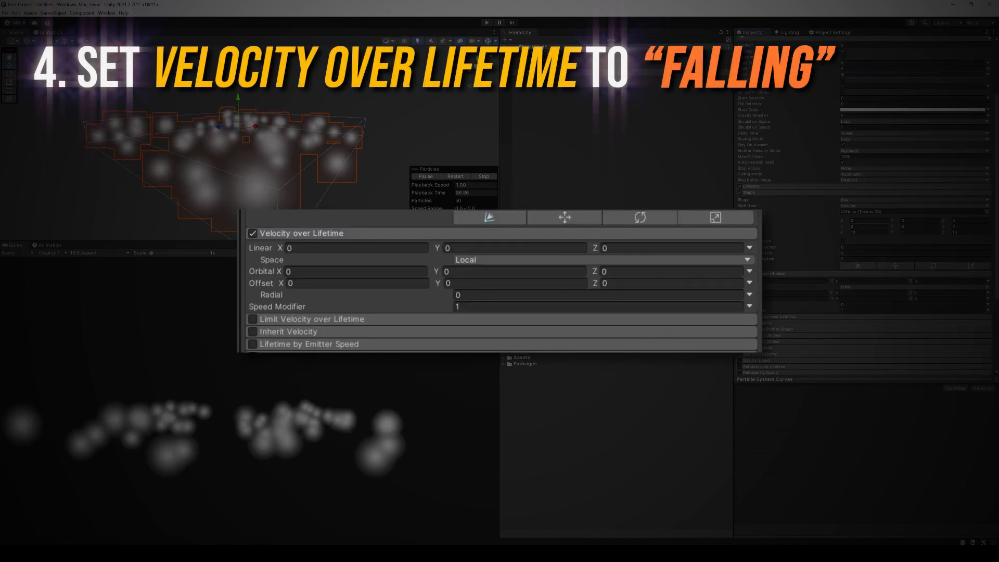
left_click(515, 247)
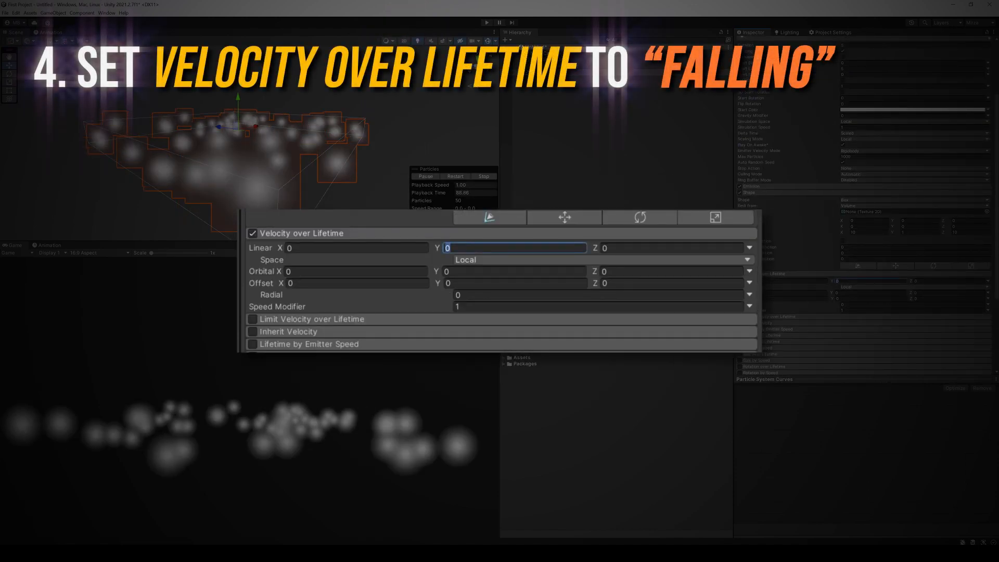
type("-5")
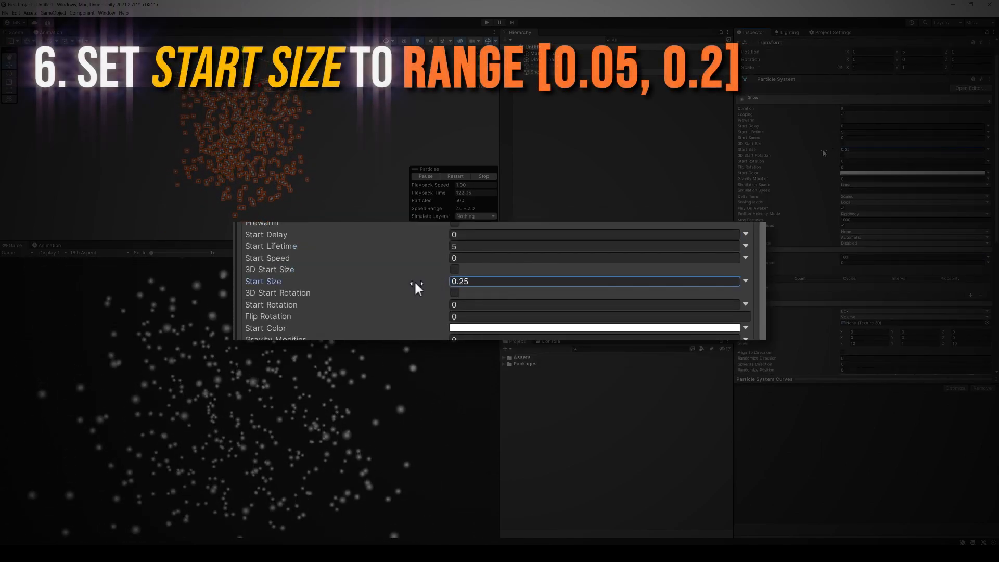
Randomize start size up to 0.2 and vary the downward Y velocity down to -2.
type("0.1")
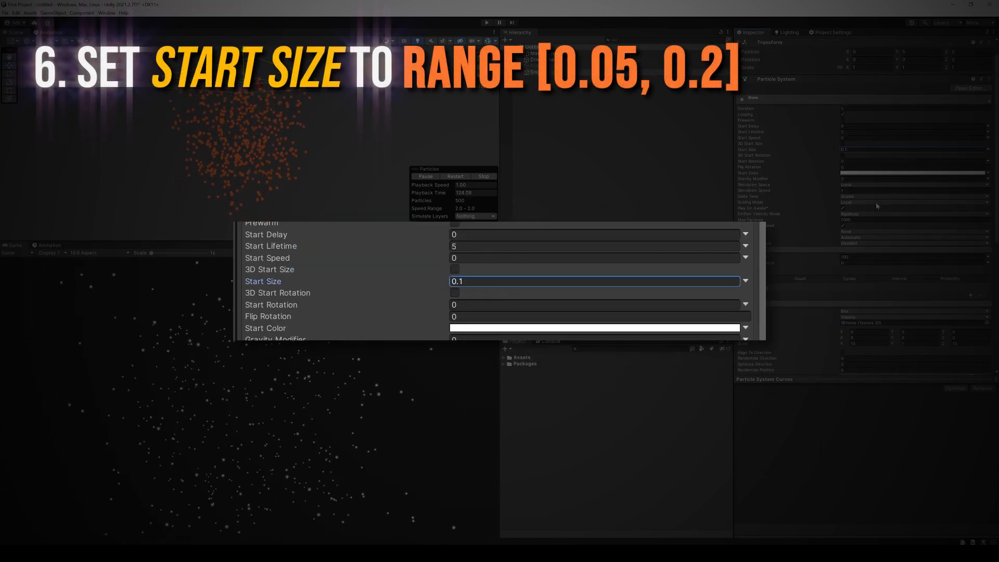
left_click(745, 281)
type("0.05")
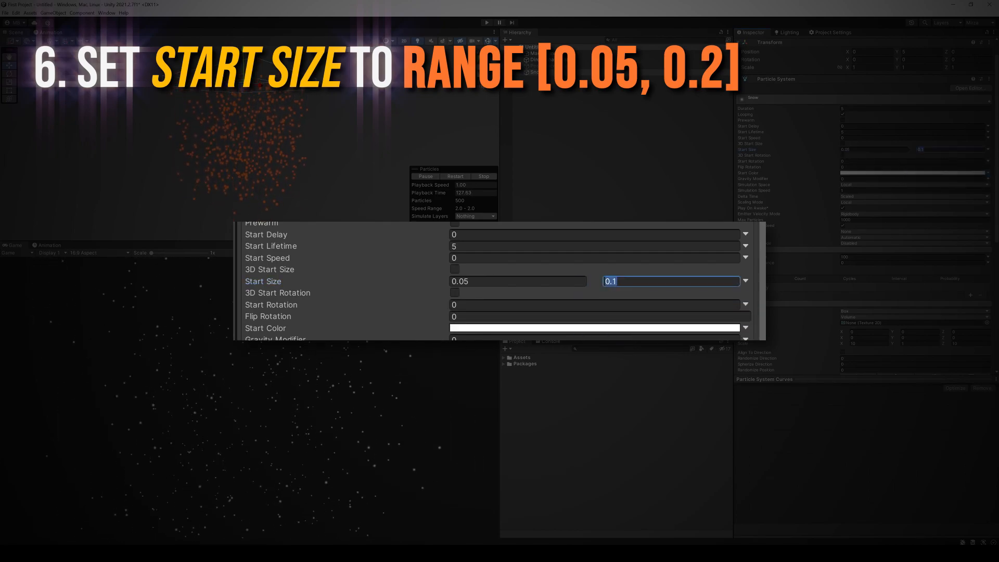
type(".2")
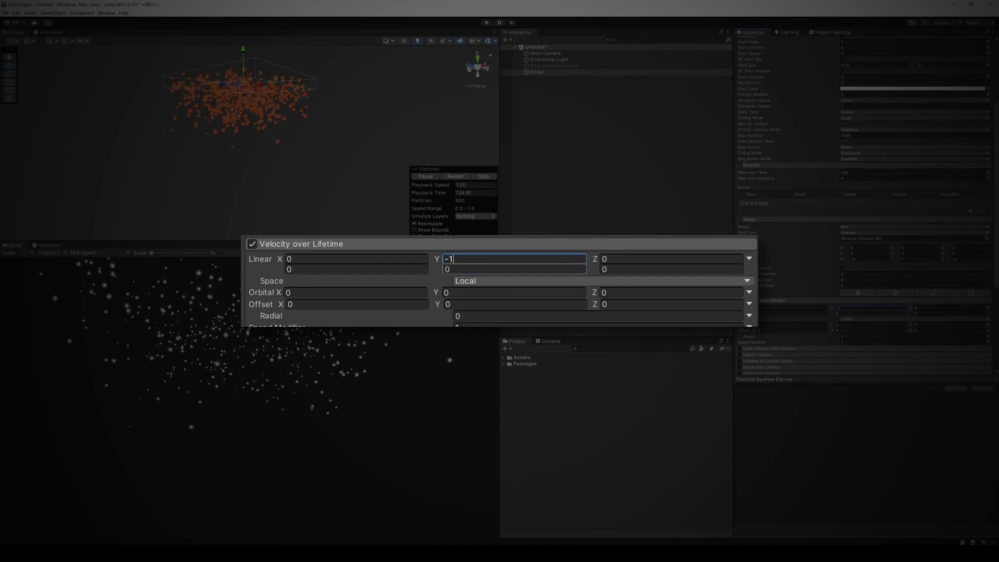
type("-2")
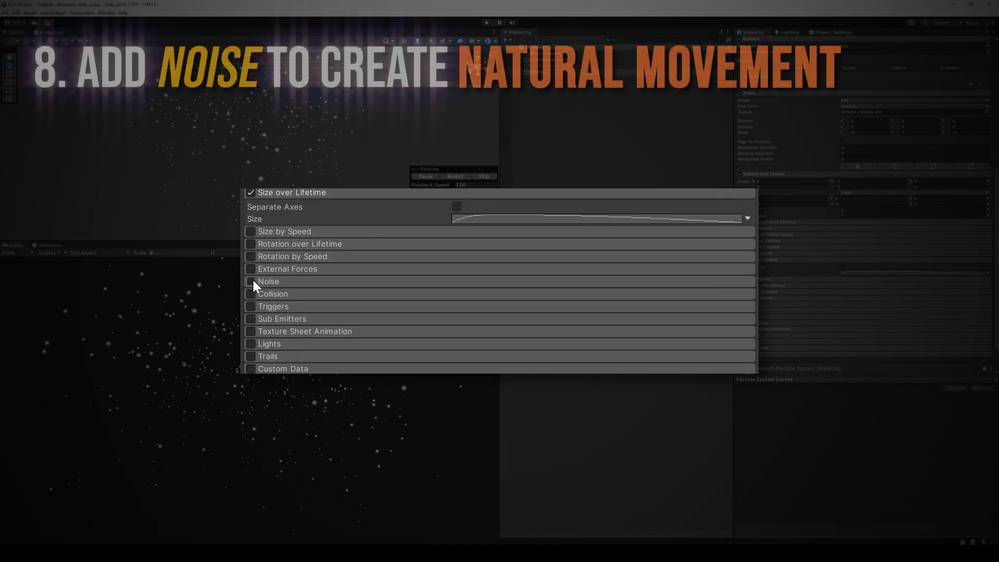
Enable the Noise module with strength 0.1 for natural drift.
left_click(250, 282)
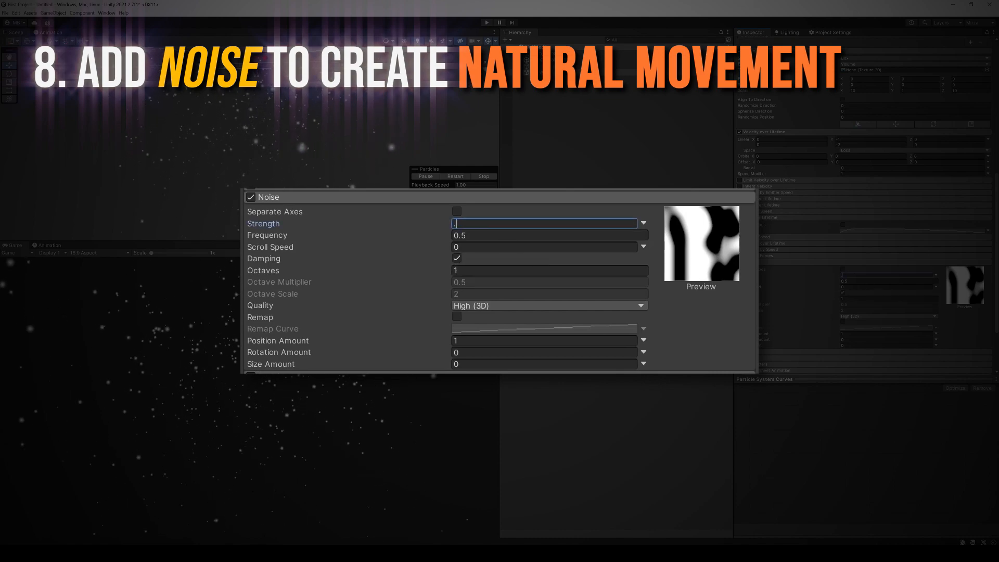
type("1")
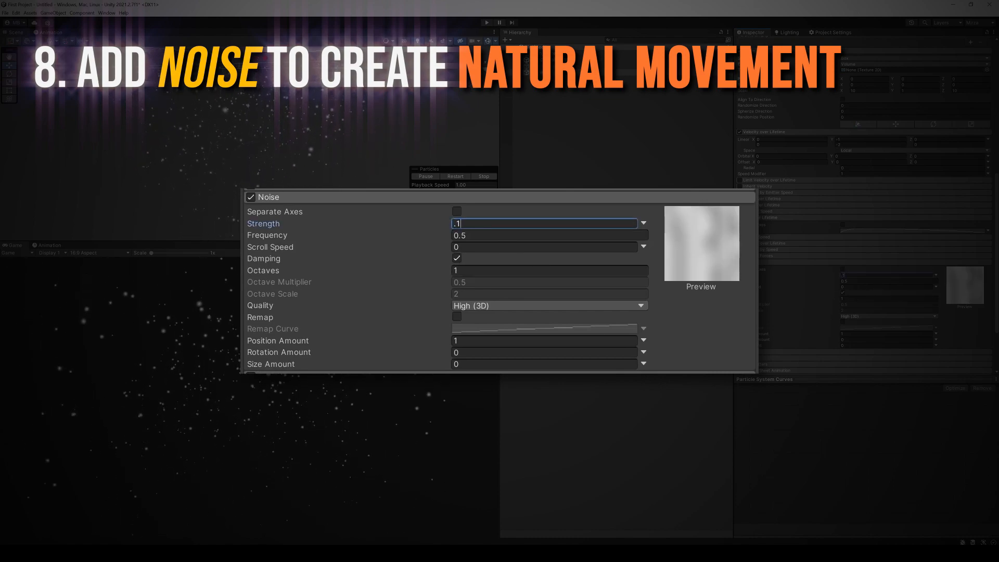